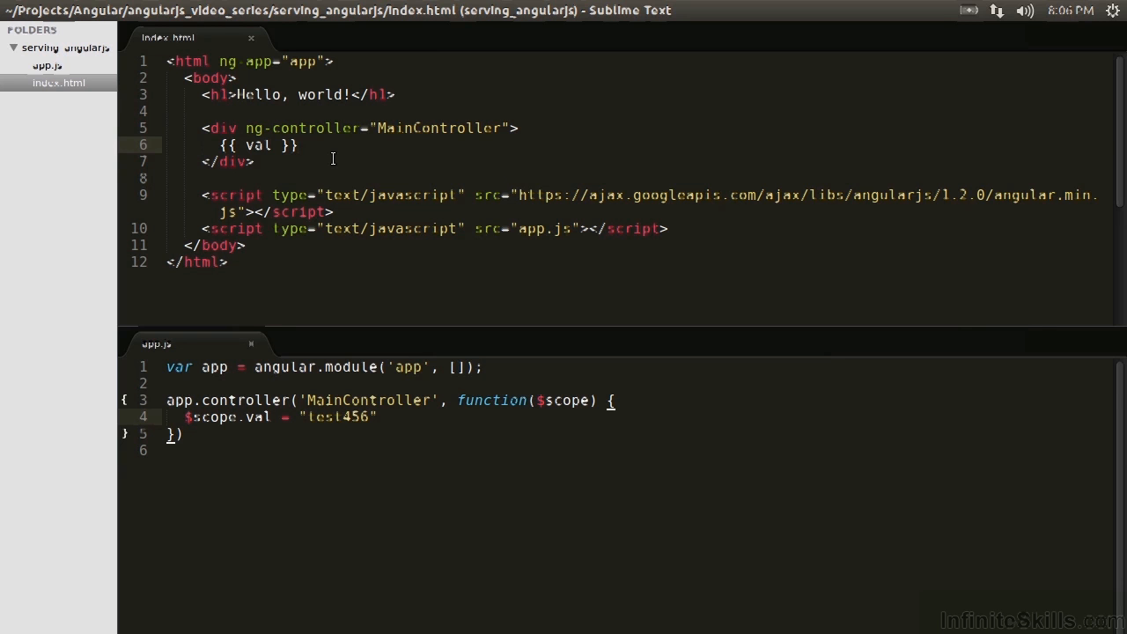
# Step: Add a <button ng-click="">Click me</button> line below {{ val }} in index.html
pyautogui.press('enter')
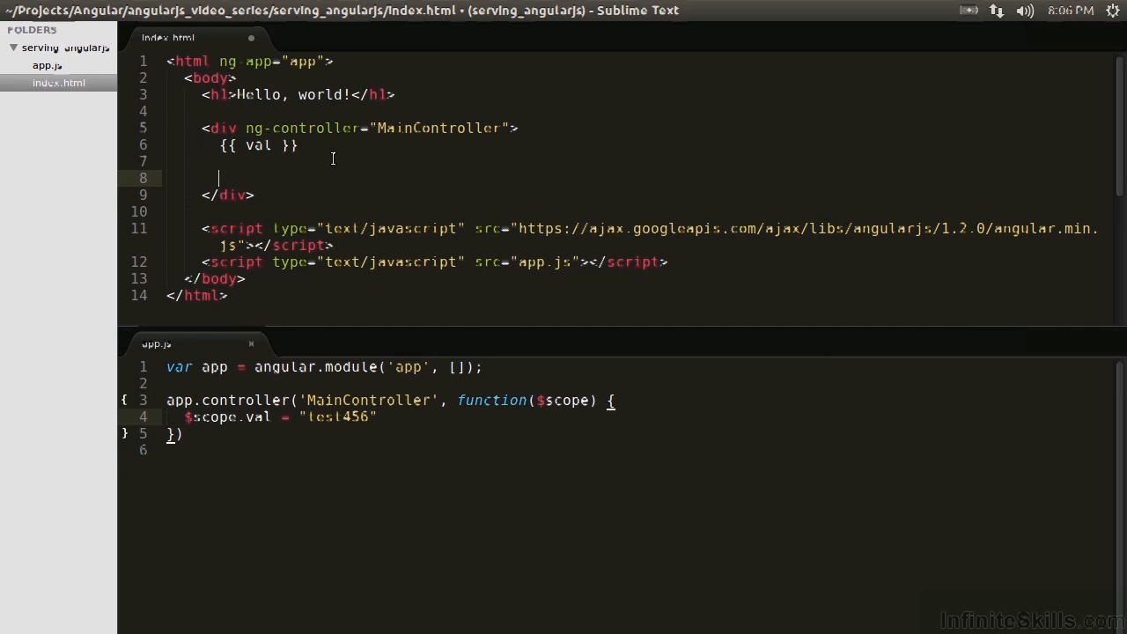
pyautogui.write('<button>Click me</button>')
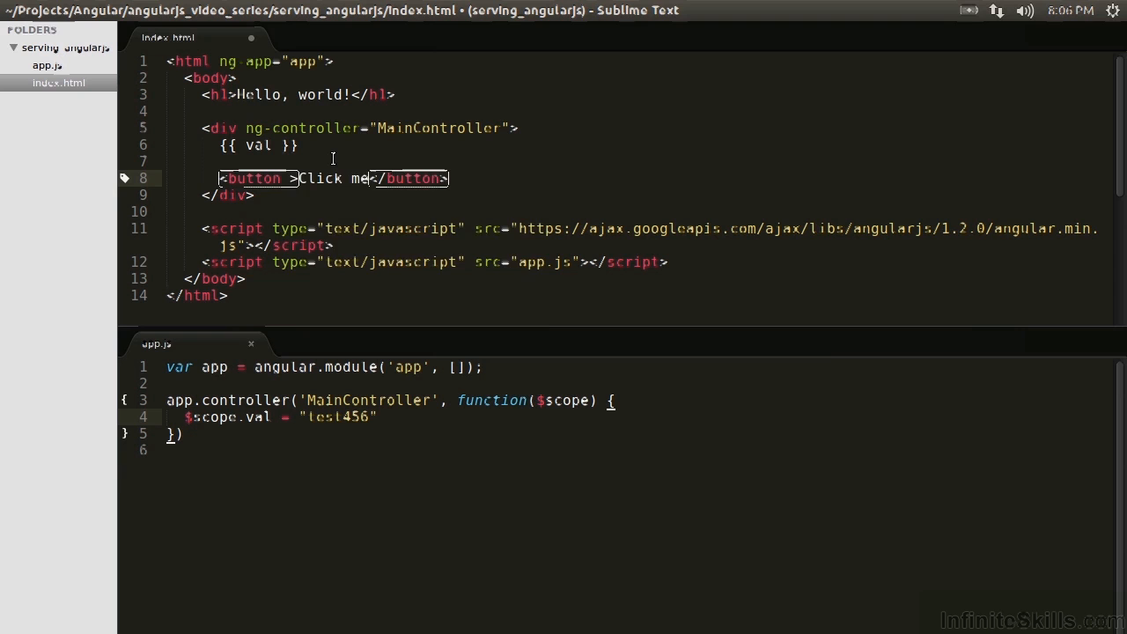
pyautogui.write('ng-click=""')
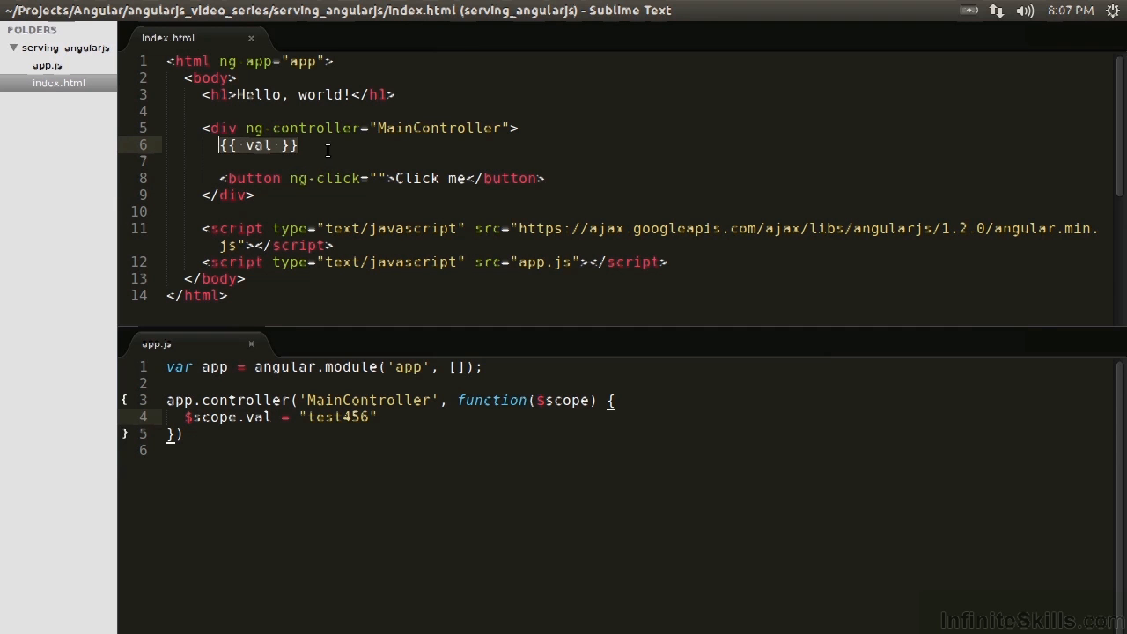
# Step: In app.js, define $scope.inc adding 1 to val, and initialize val to 1 instead of 'test456'
pyautogui.click(402, 427)
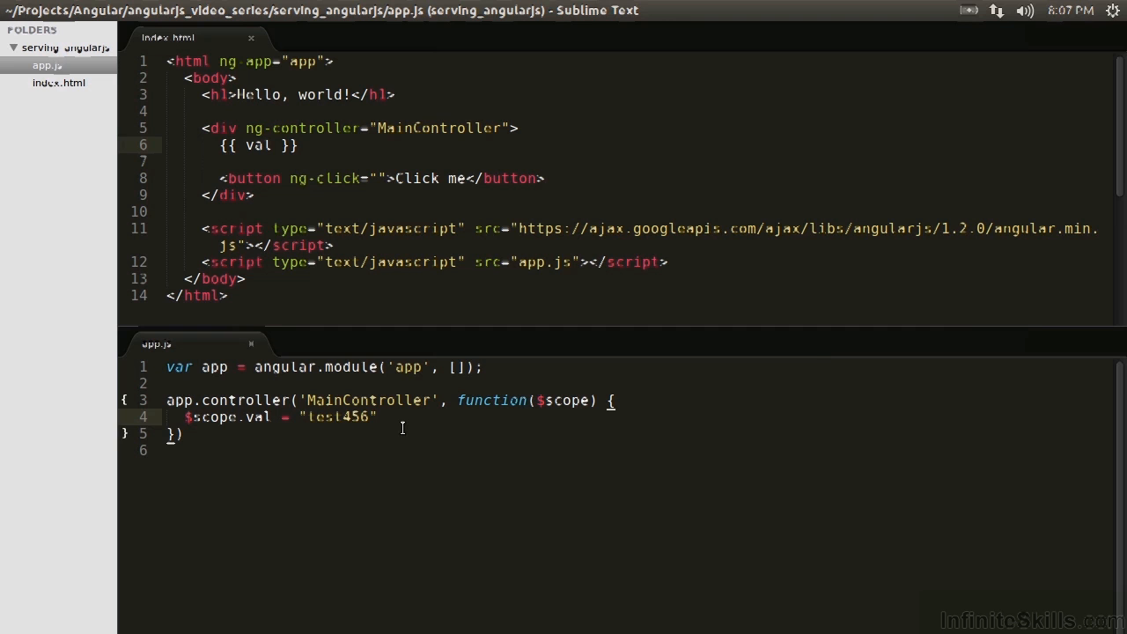
pyautogui.write('$sco')
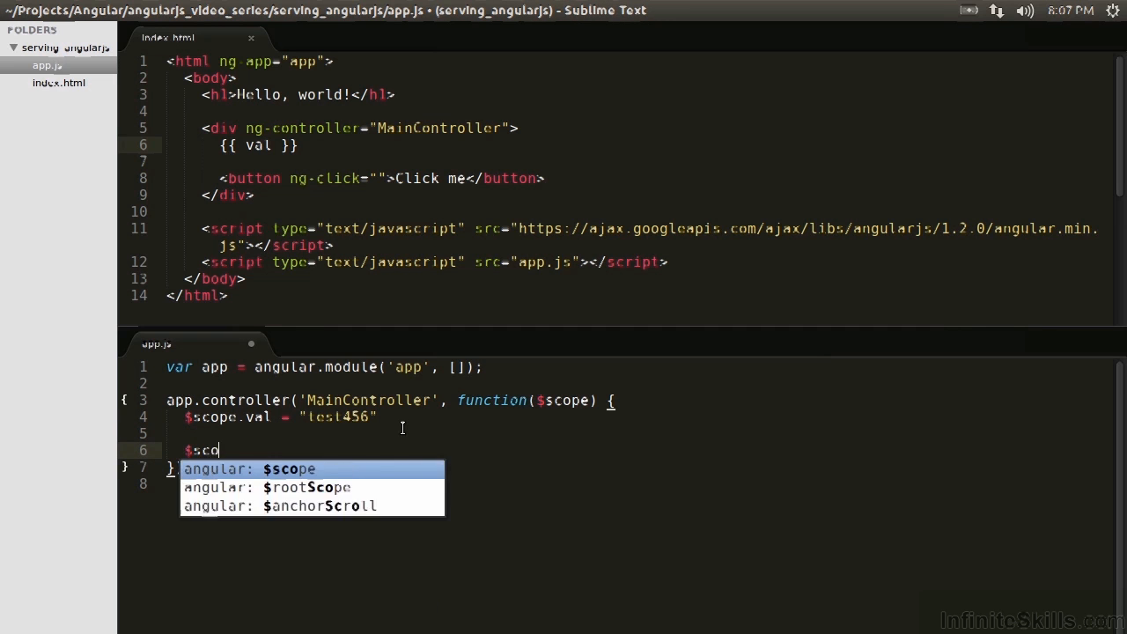
pyautogui.write('ope.inc')
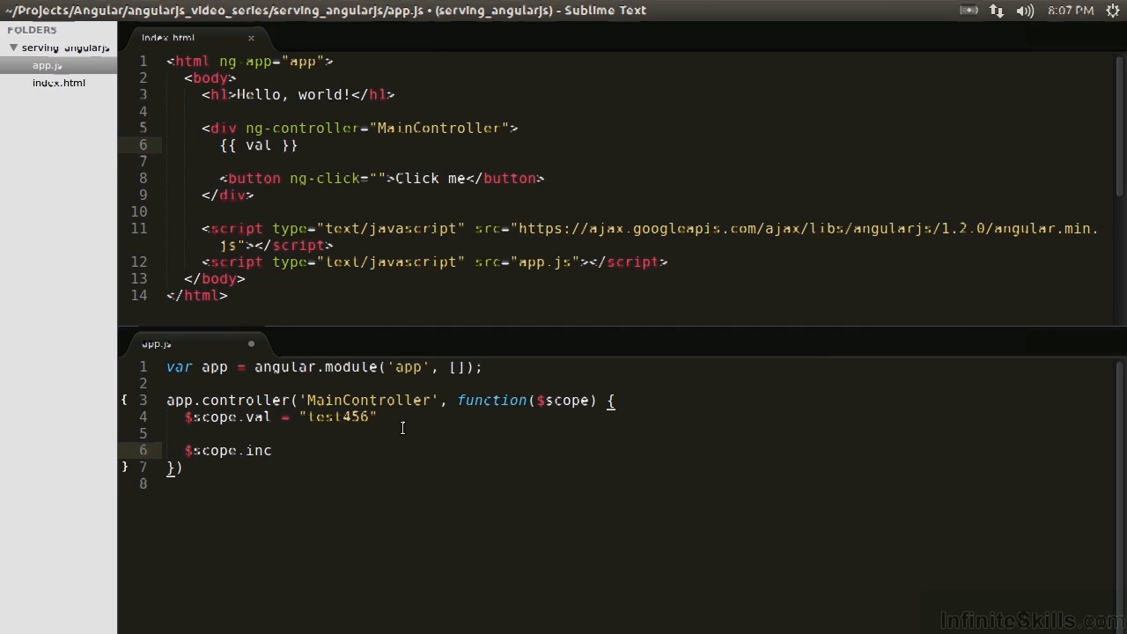
pyautogui.write('= function() {')
pyautogui.write('$scope.val +')
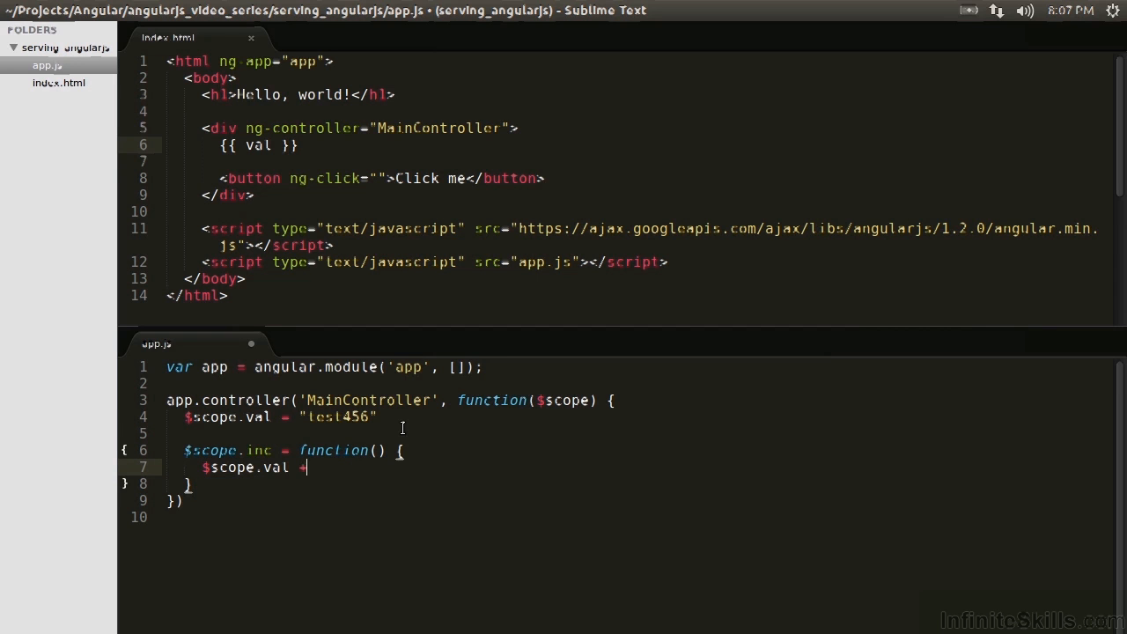
pyautogui.write('= 1')
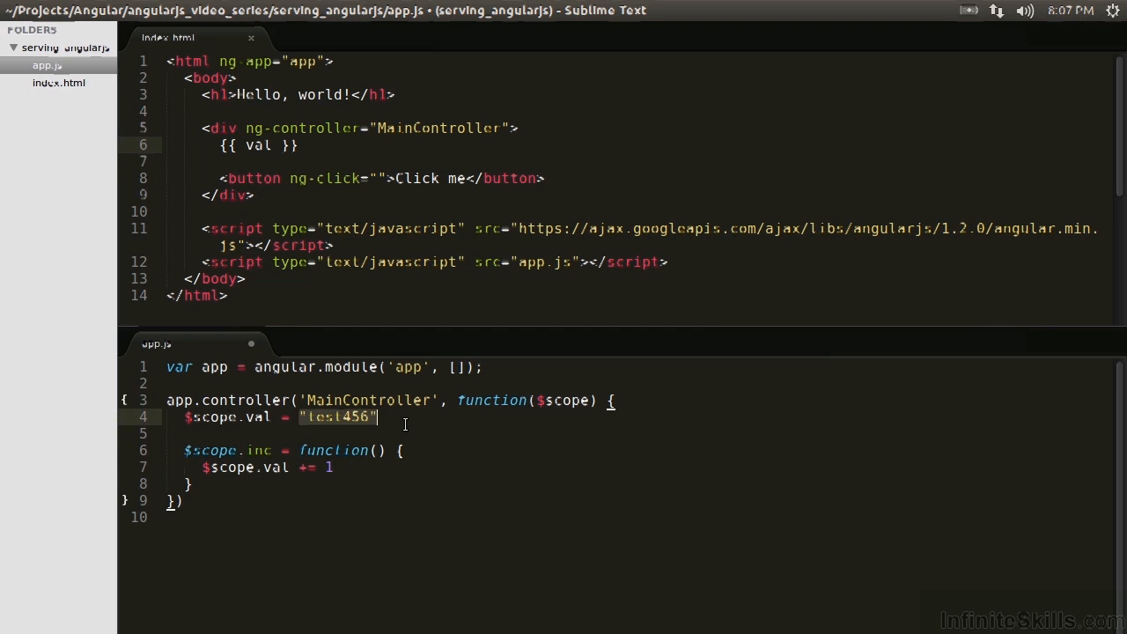
pyautogui.write('1')
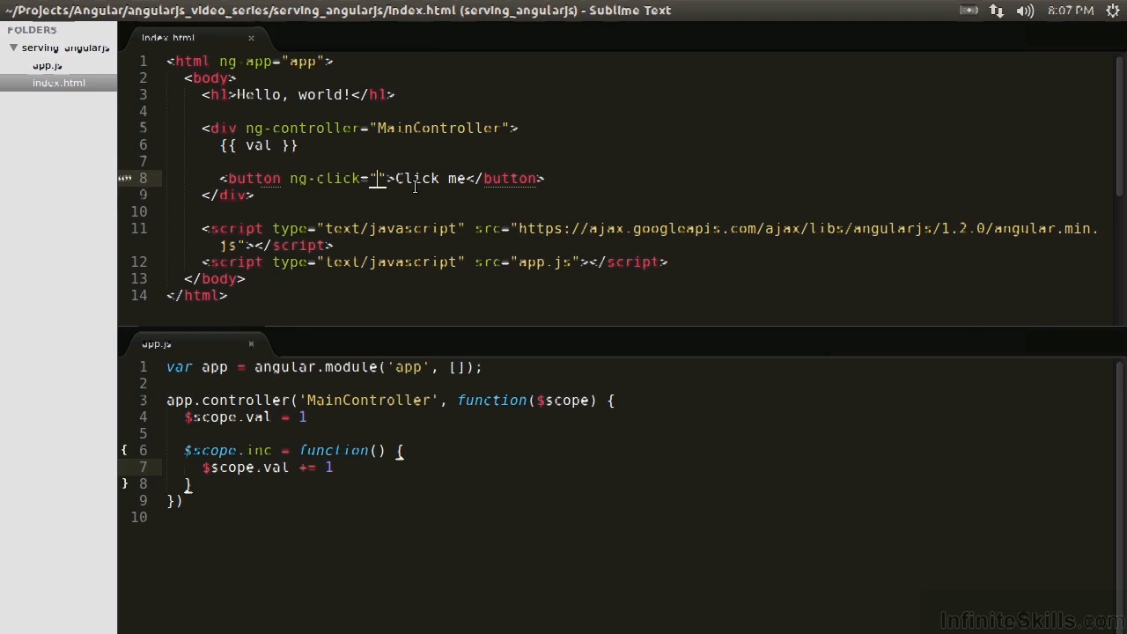
# Step: Enter inc() inside the button's ng-click quotes in index.html
pyautogui.write('inc(')
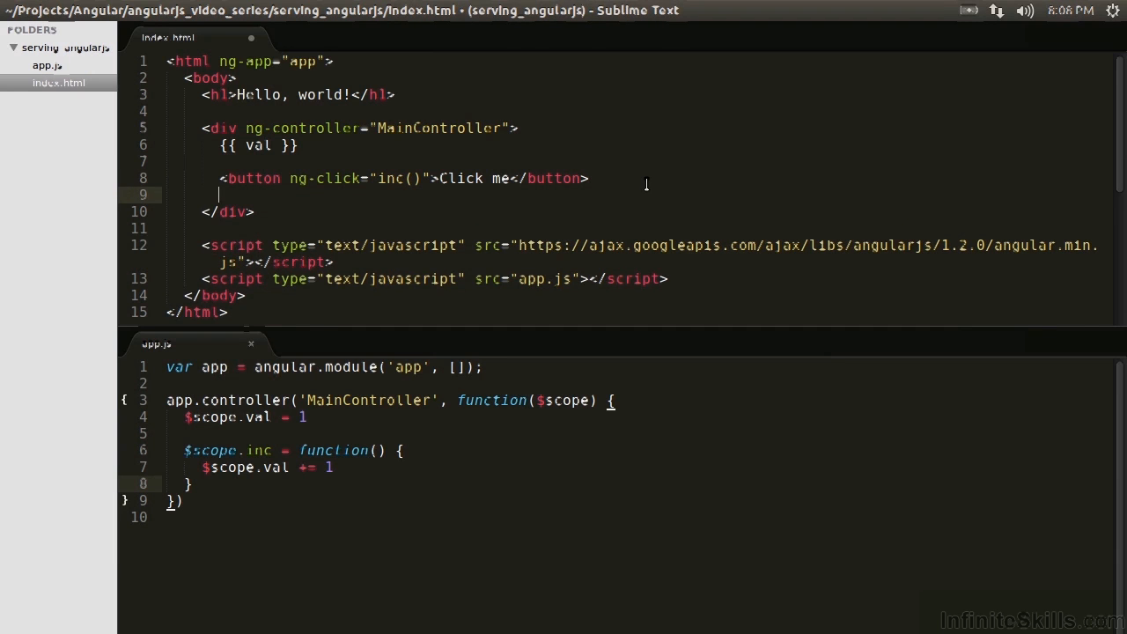
# Step: Add <h2>even</h2> with ng-show="" and <h2>odd</h2> with ng-hide="" below the button
pyautogui.write('<h2>even</h2>')
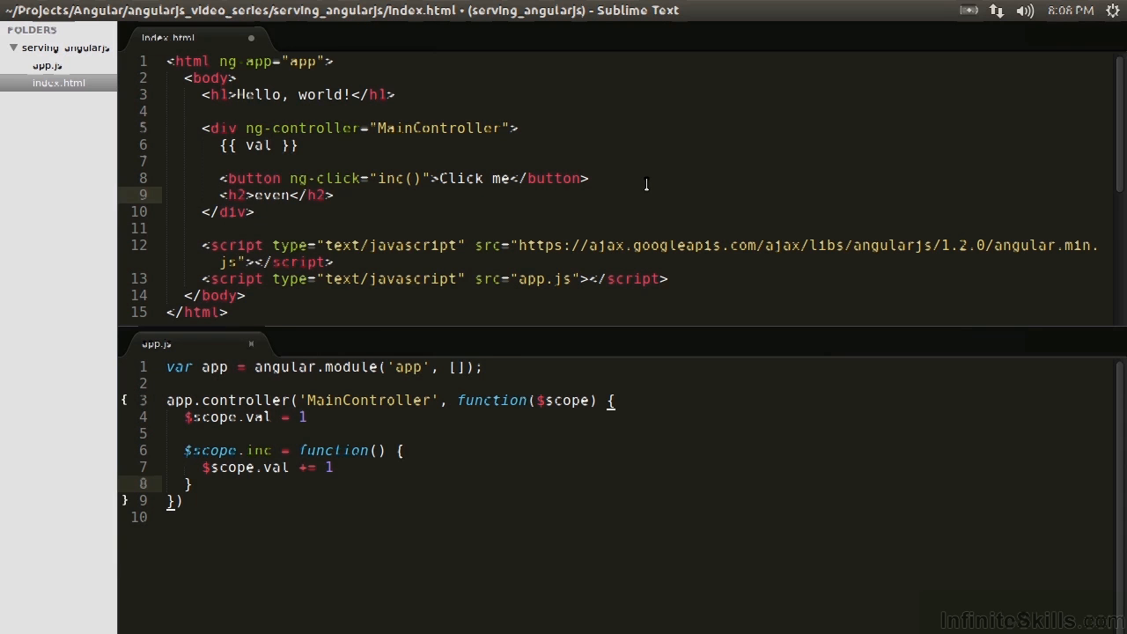
pyautogui.write('<h2>odd</h2>')
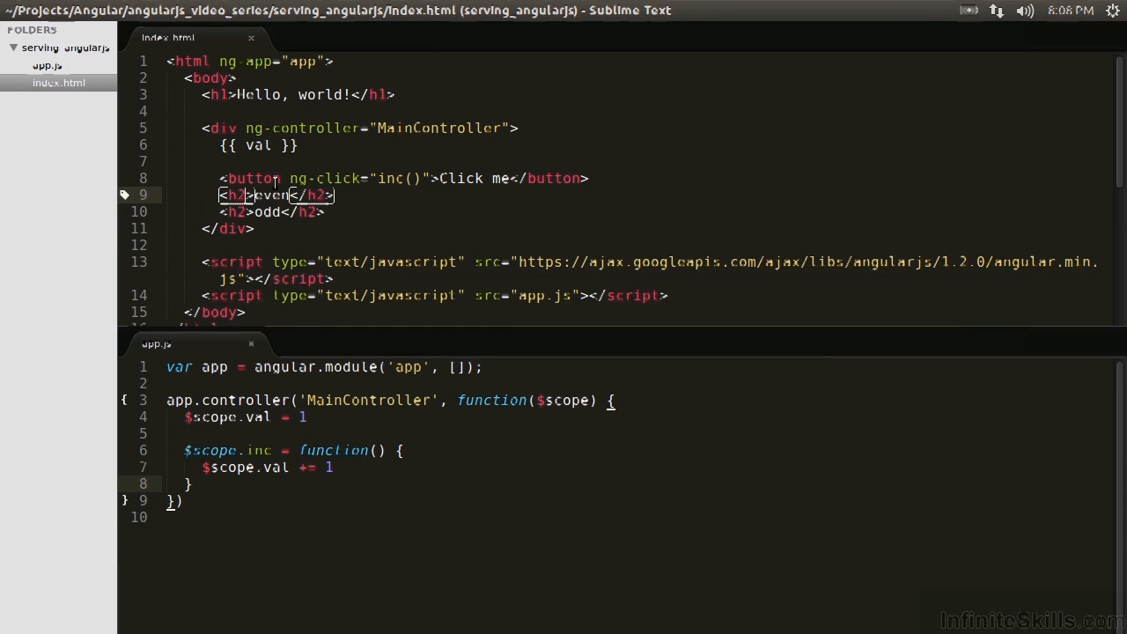
pyautogui.moveTo(337, 254)
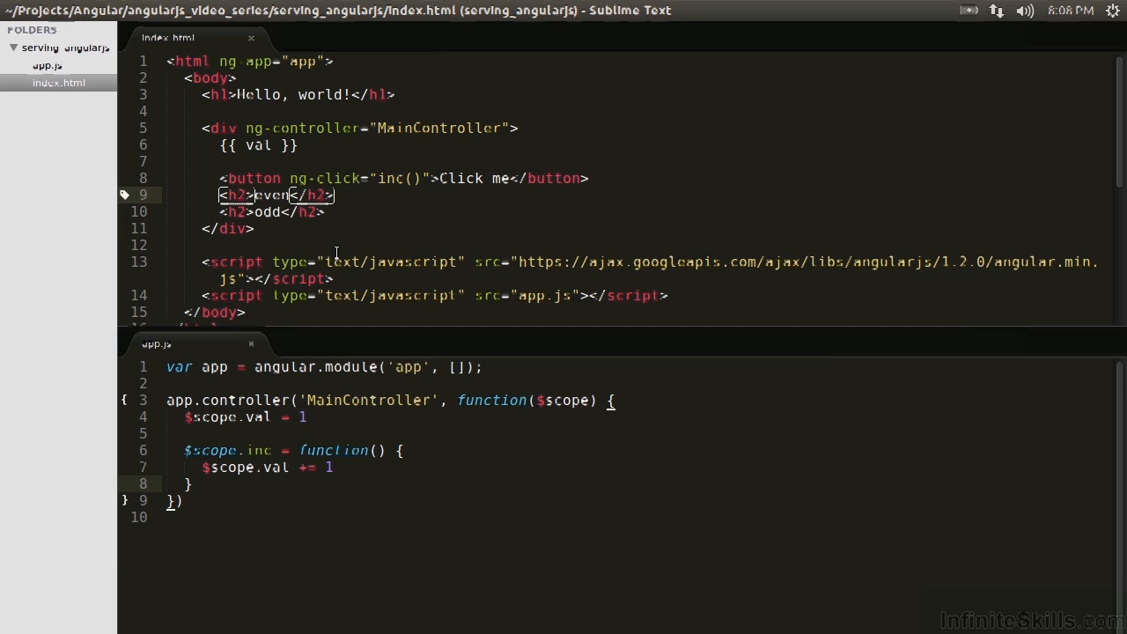
pyautogui.write('ng-show="')
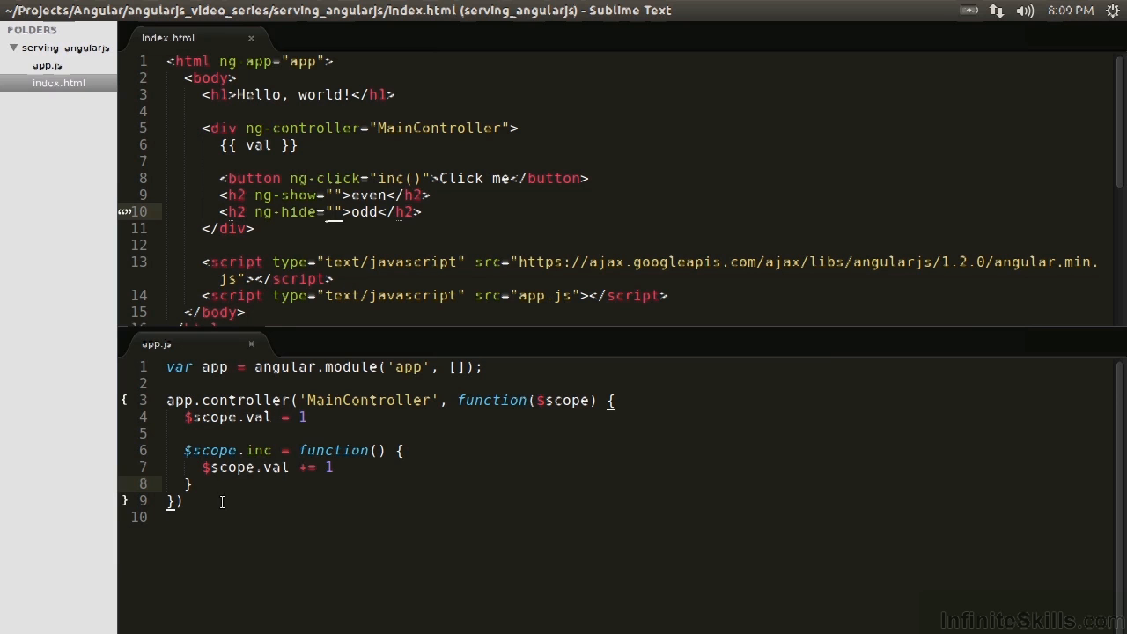
# Step: Add a $scope.isEven function in app.js returning $scope.val%2==0
pyautogui.press('enter')
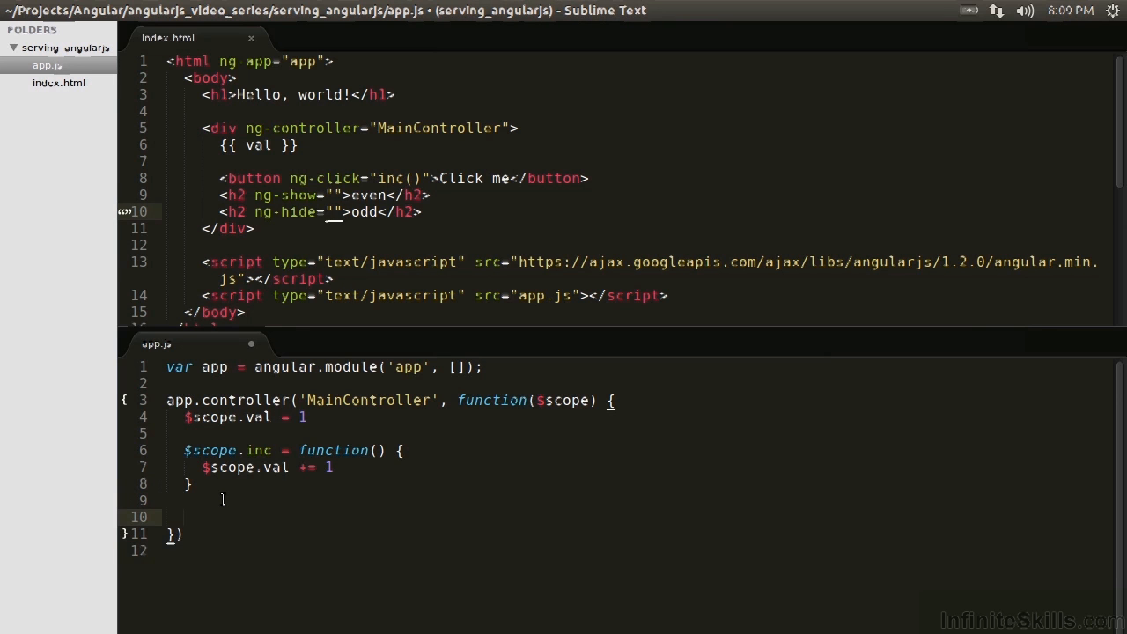
pyautogui.write('$scope.isEven = function() {')
pyautogui.write('return')
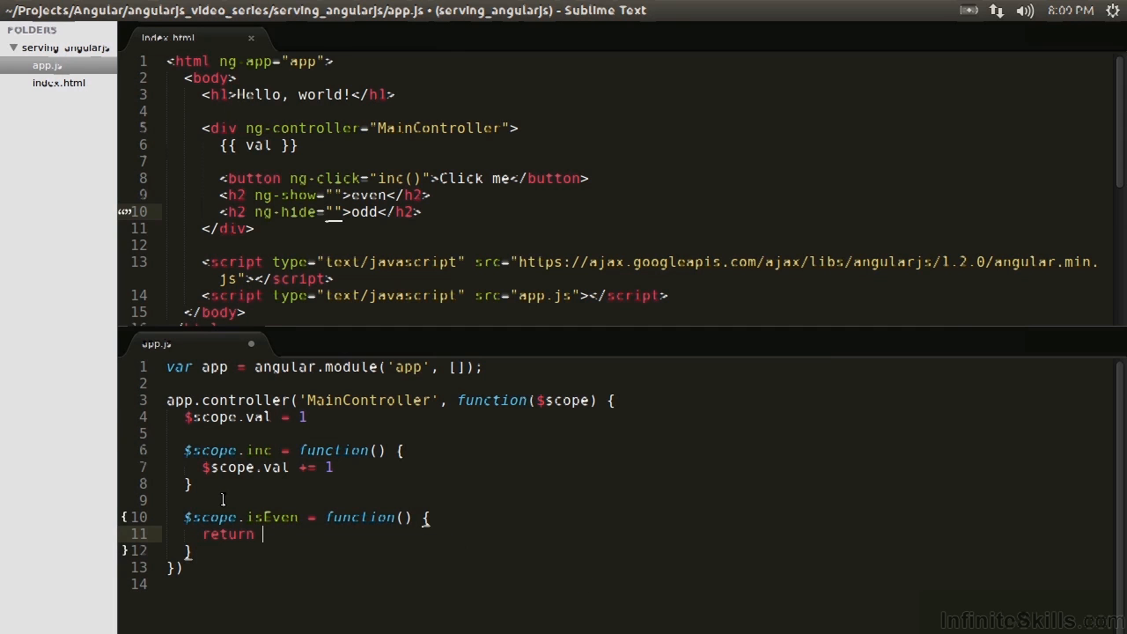
pyautogui.write('$scope.val')
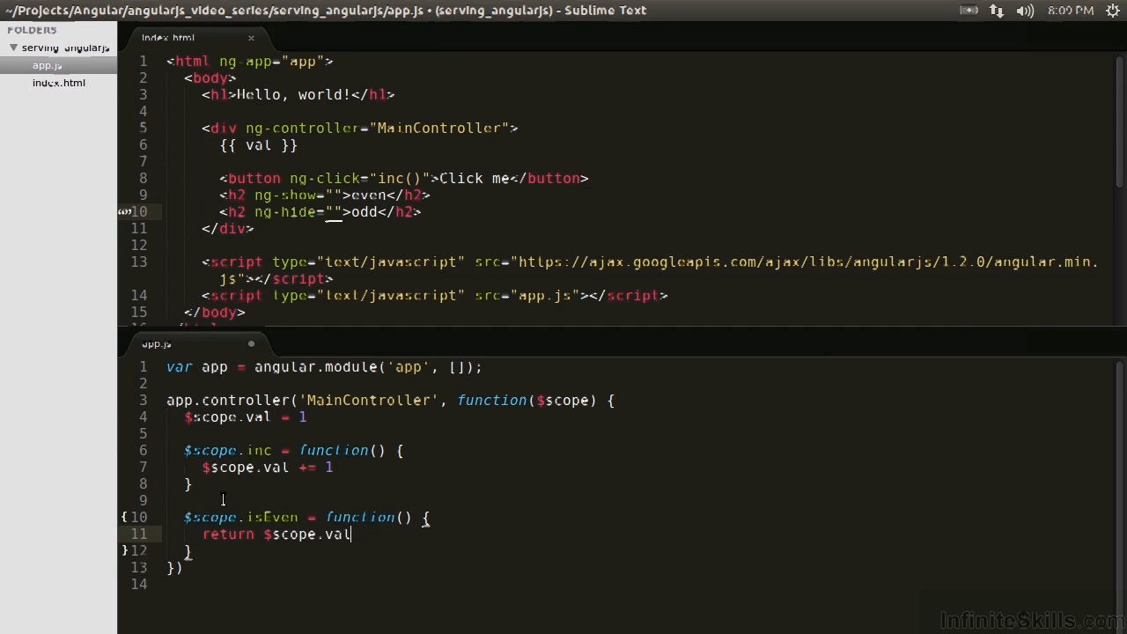
pyautogui.write('%2==')
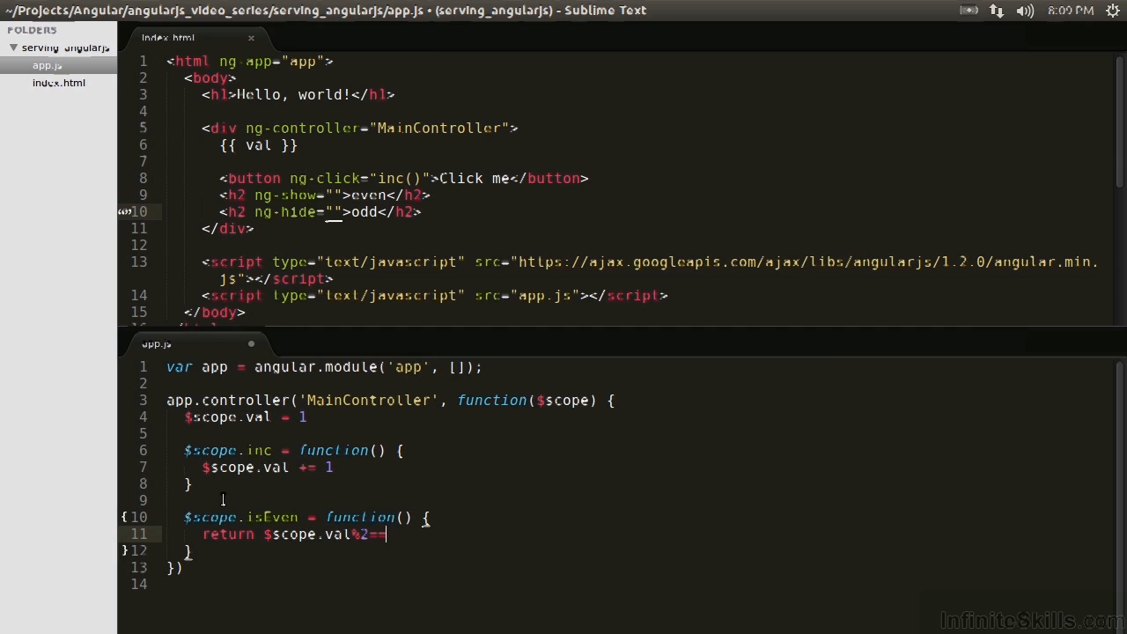
pyautogui.write('0')
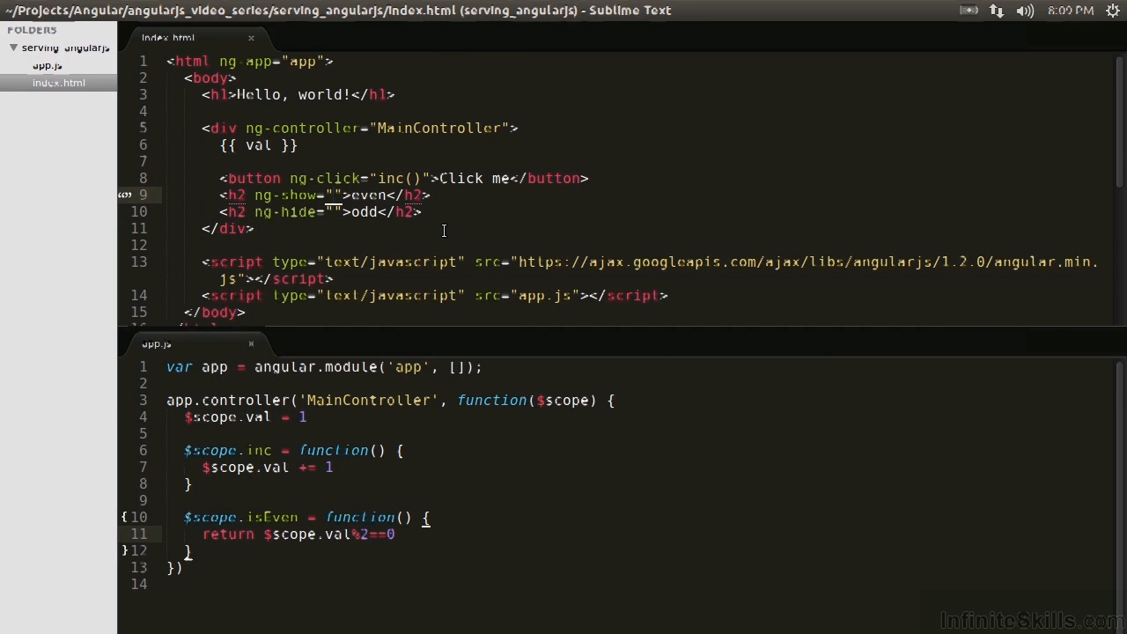
# Step: Bind both headings' ng-show and ng-hide to isEven(), then test the counter in Chromium
pyautogui.write('isEven()')
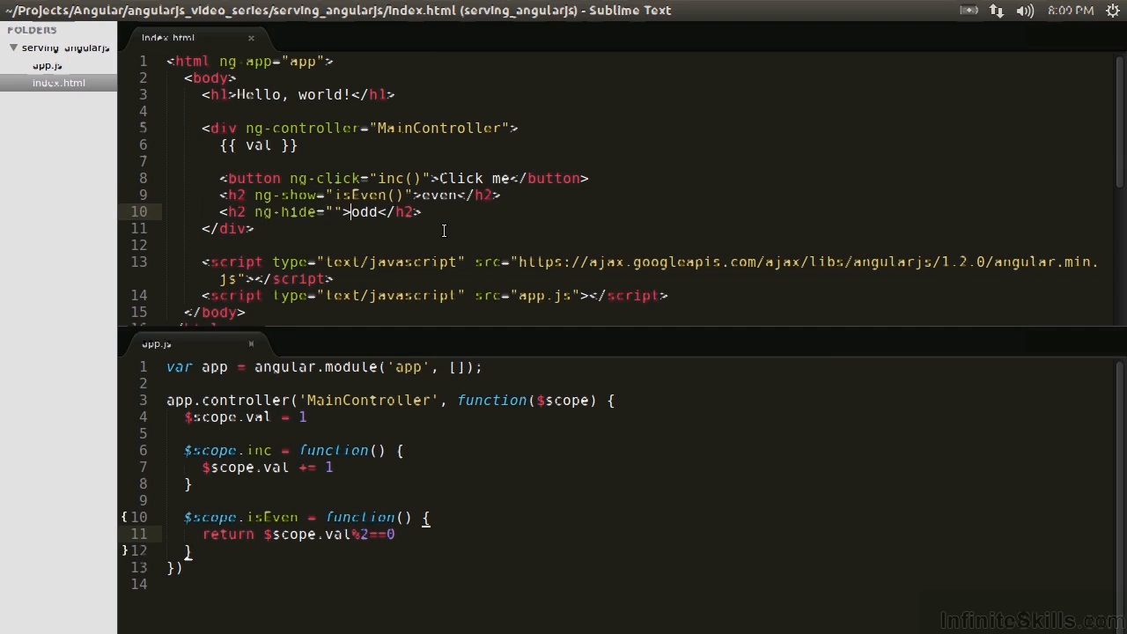
pyautogui.write('isEven()')
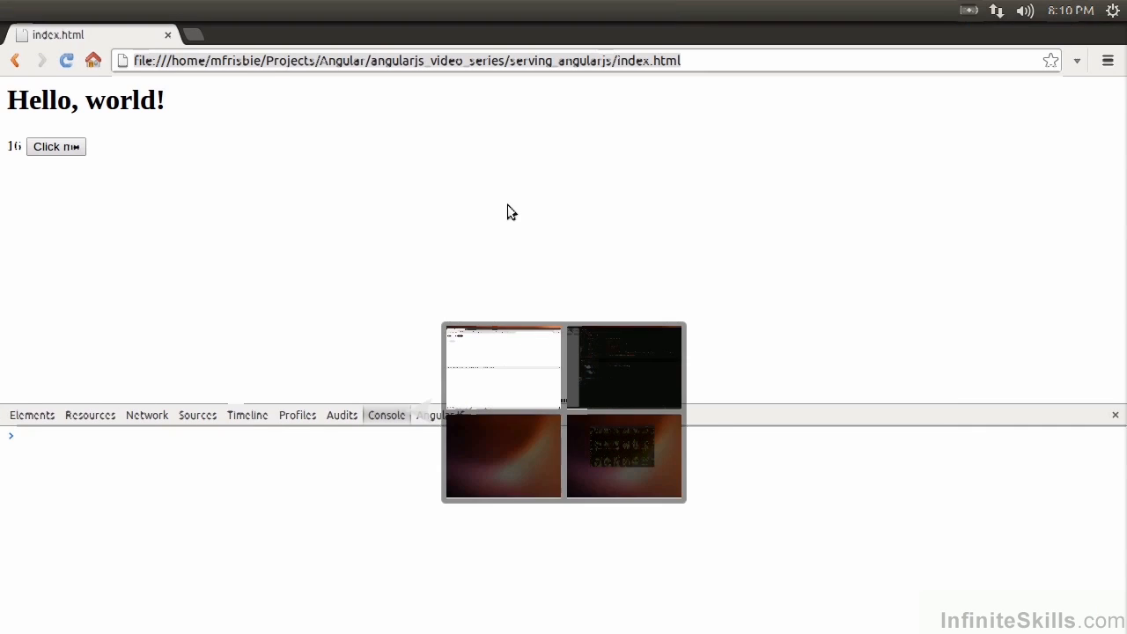
pyautogui.click(49, 146)
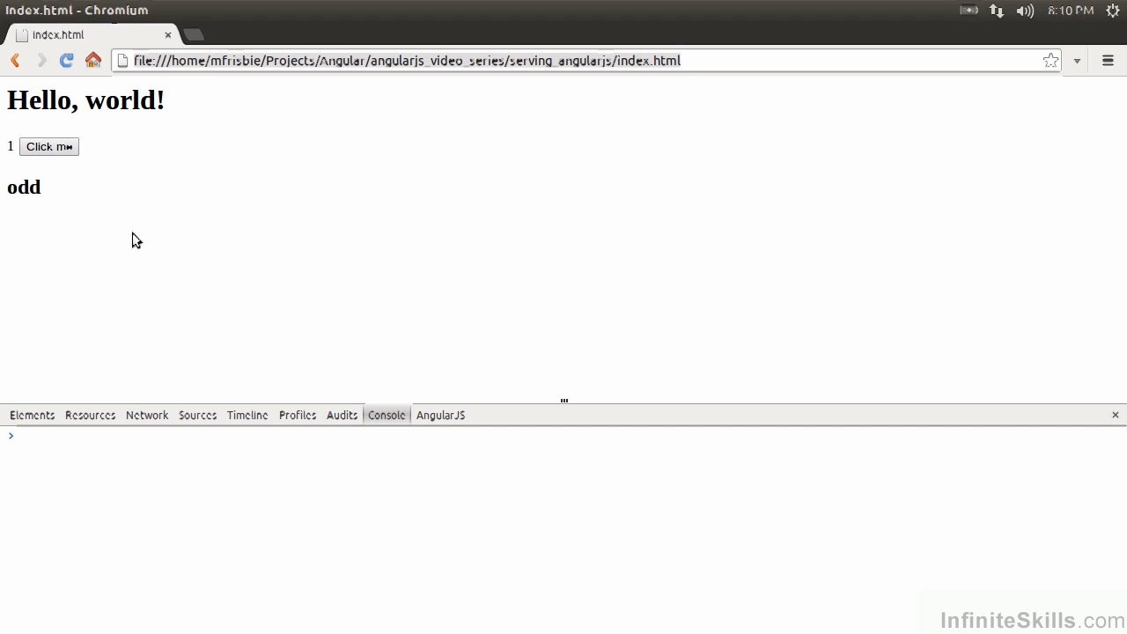
pyautogui.click(50, 146)
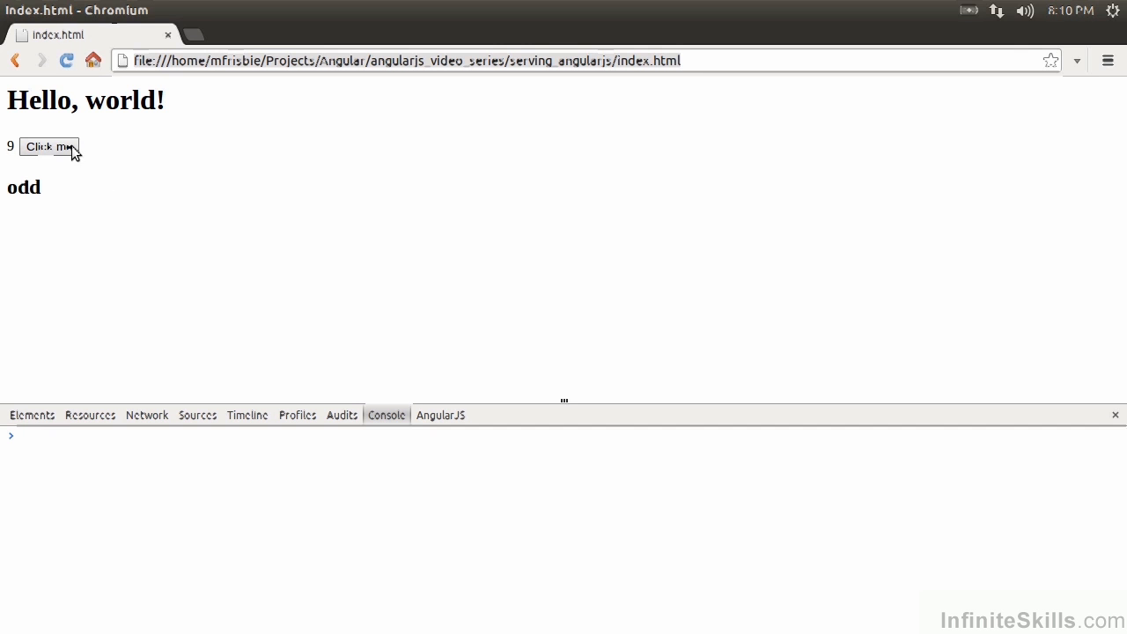
pyautogui.press('alt+Tab')
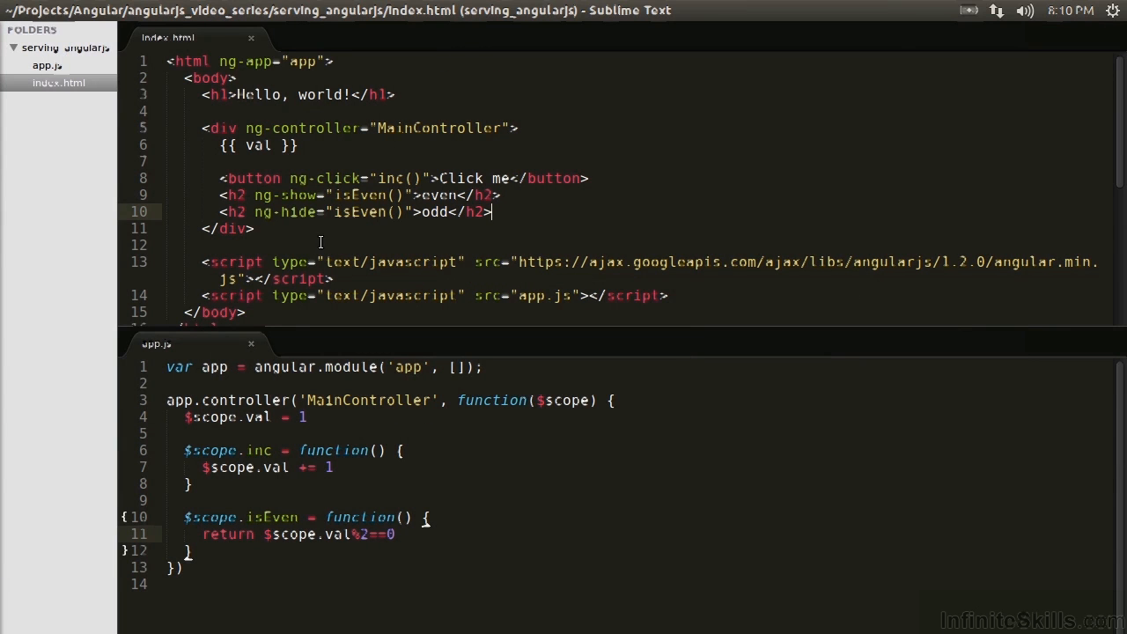
pyautogui.moveTo(526, 206)
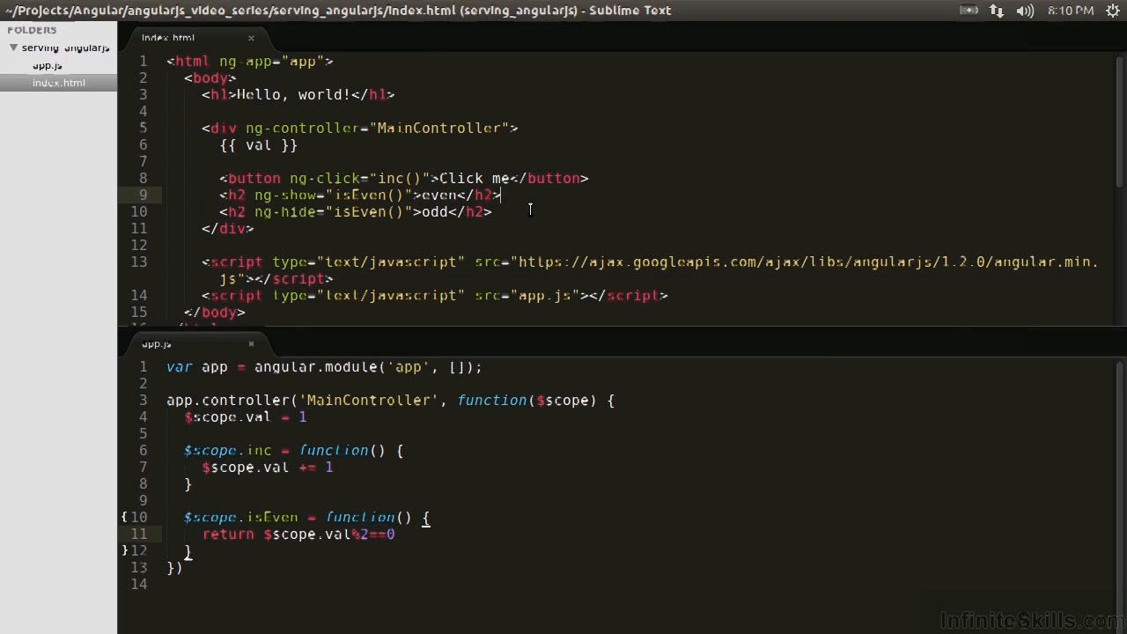
pyautogui.moveTo(430, 241)
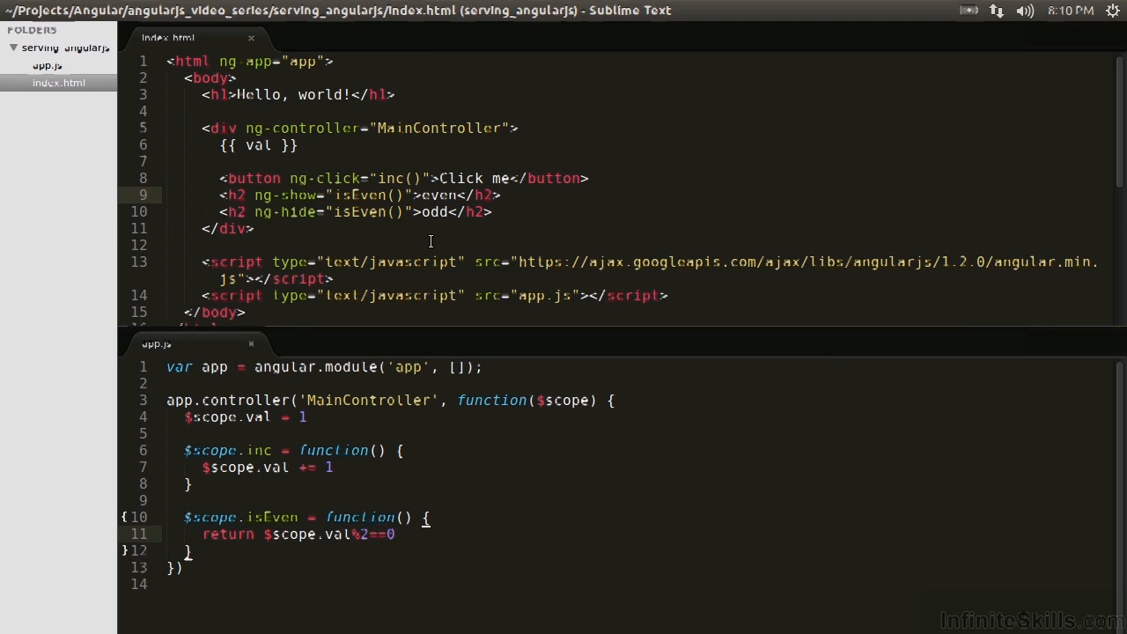
pyautogui.doubleClick(361, 194)
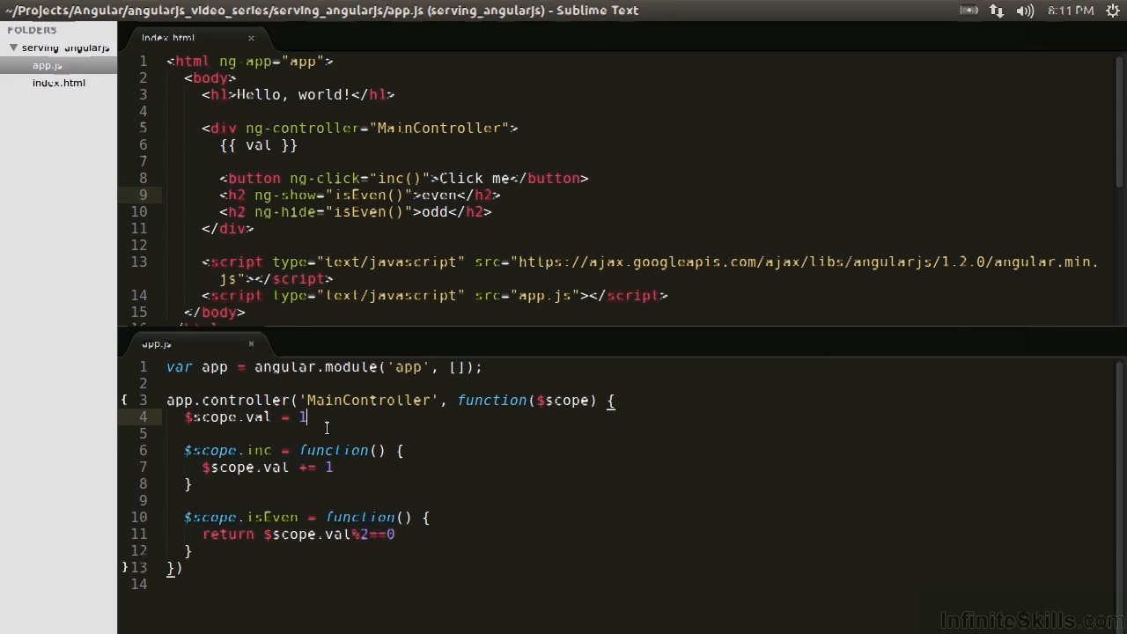
# Step: Add $scope.even = false and set $scope.even = $scope.val%2==0 inside inc, replacing isEven
pyautogui.write('$scope.e')
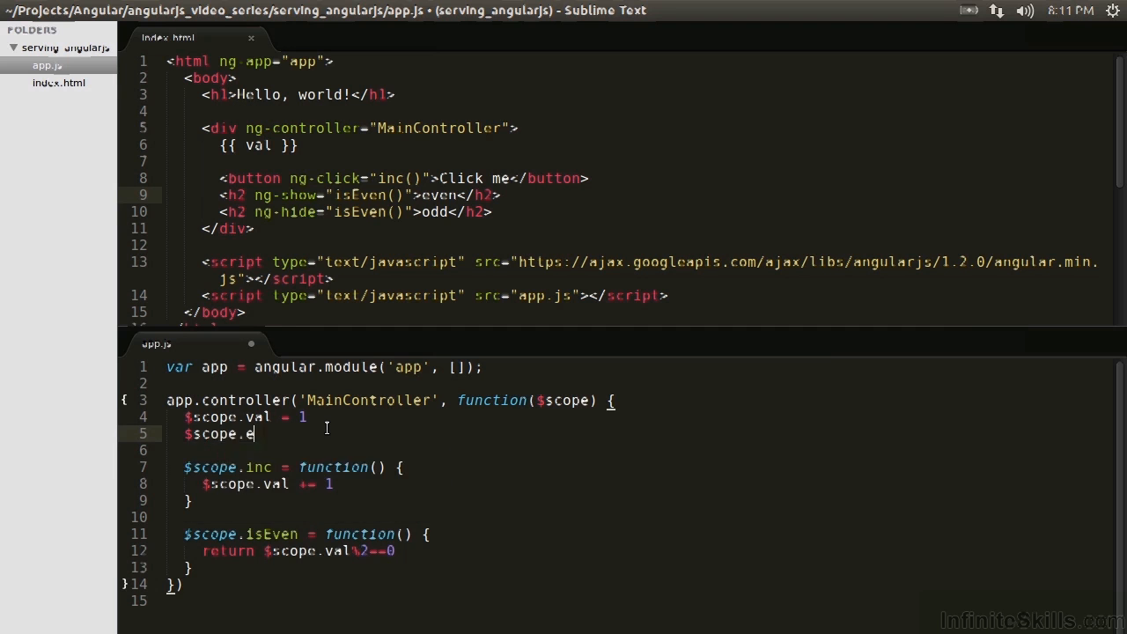
pyautogui.write('ven = false')
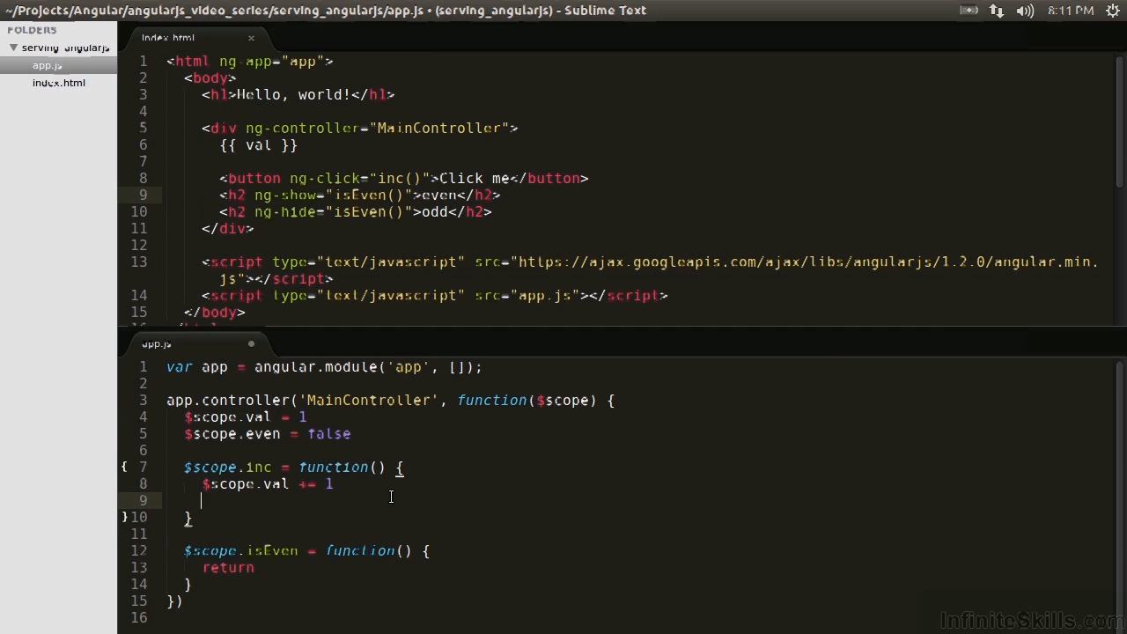
pyautogui.write('$scope.even = $scope.val%2==0')
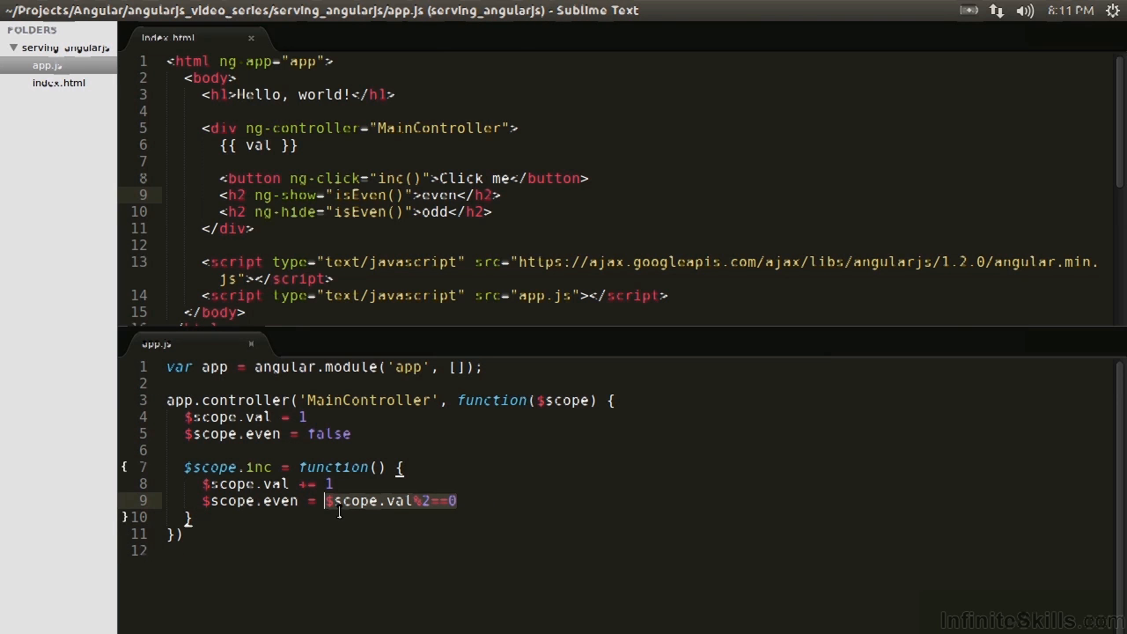
pyautogui.click(482, 500)
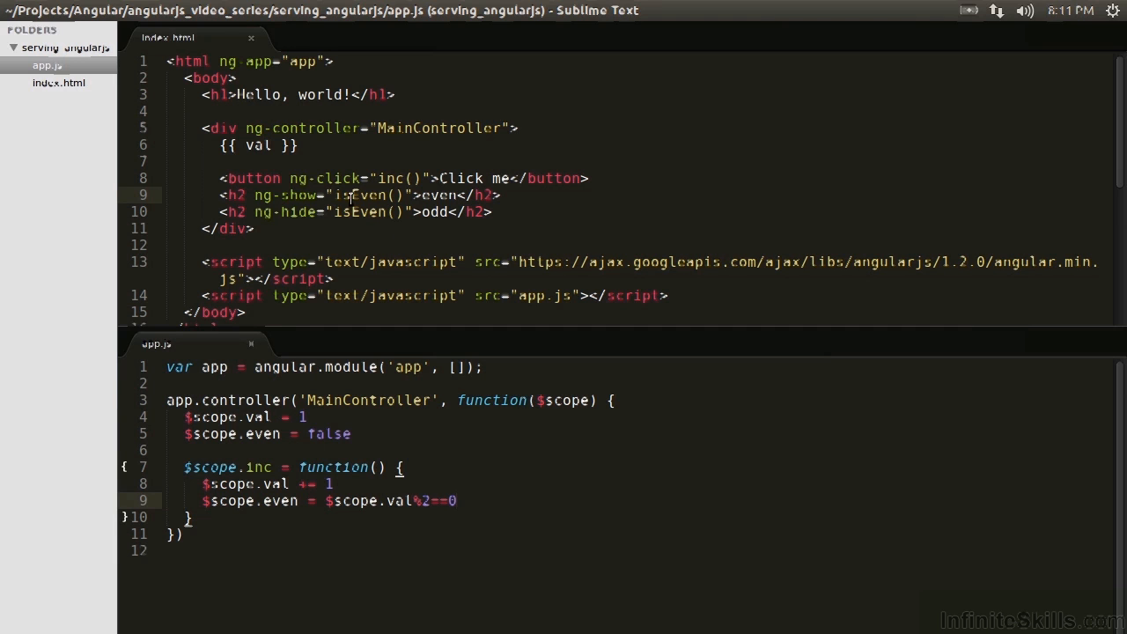
pyautogui.doubleClick(361, 194)
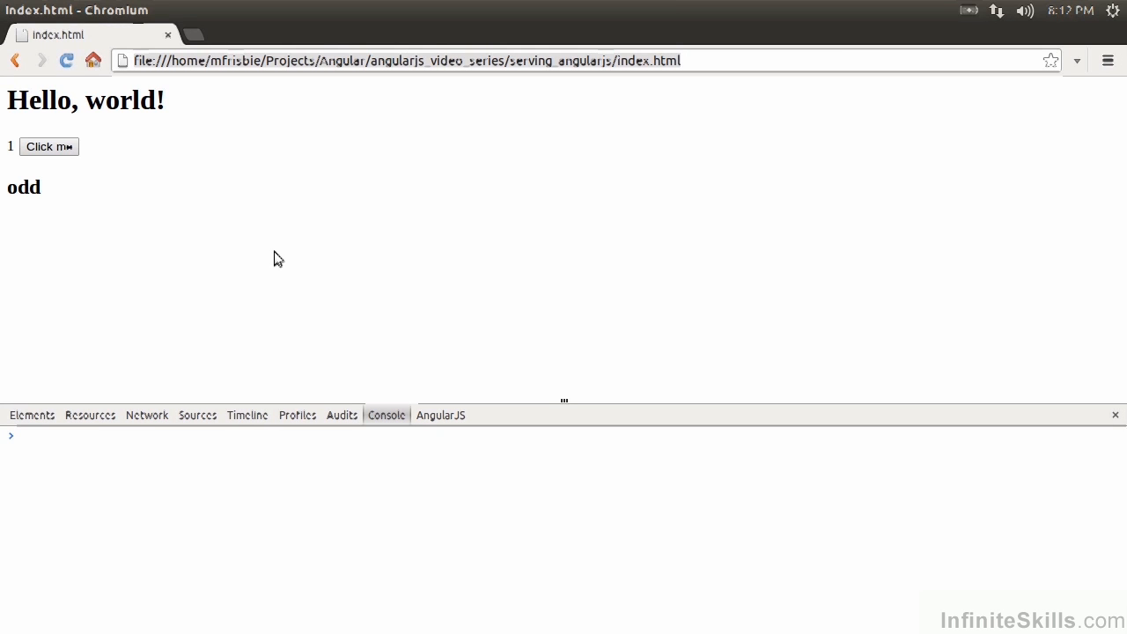
# Step: Click the Click me button until the counter reaches 6 and the heading reads even
pyautogui.click(49, 147)
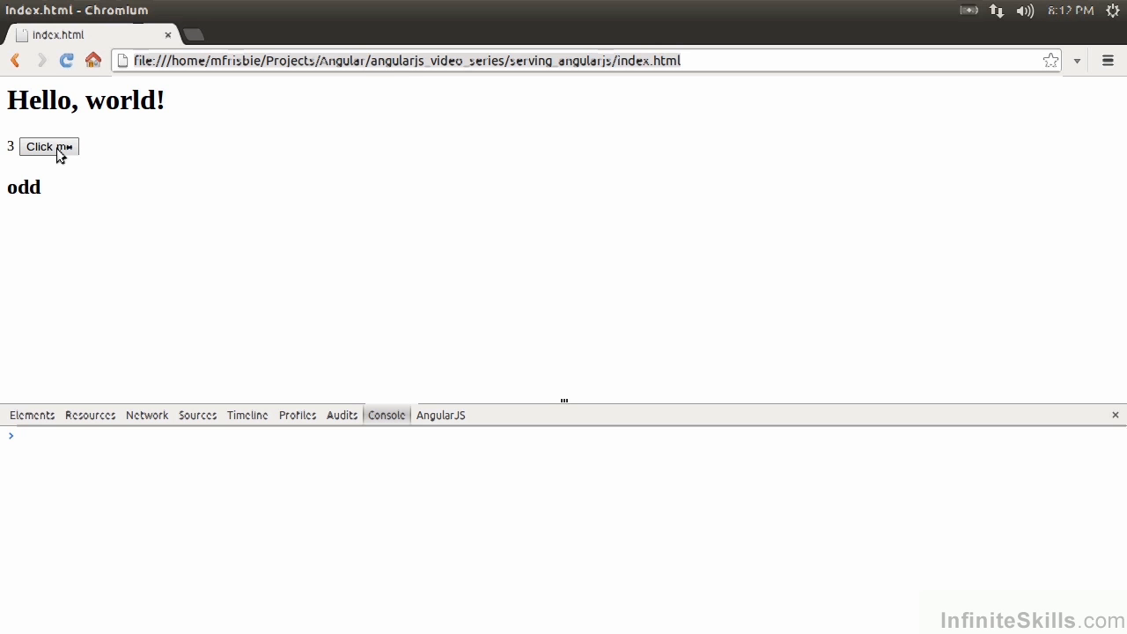
pyautogui.click(48, 147)
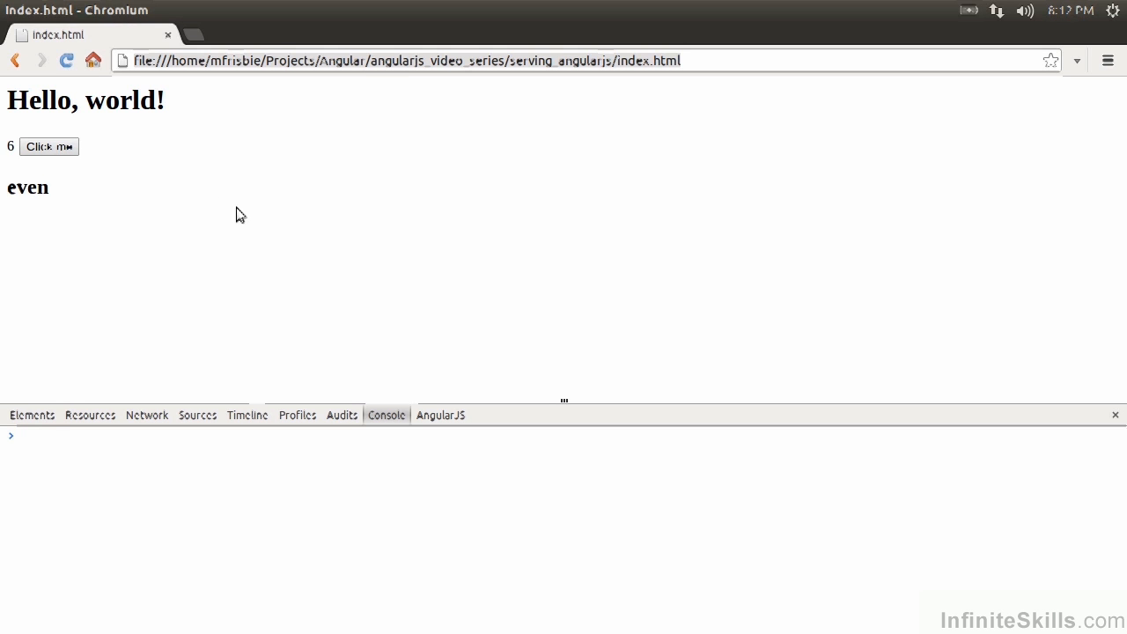